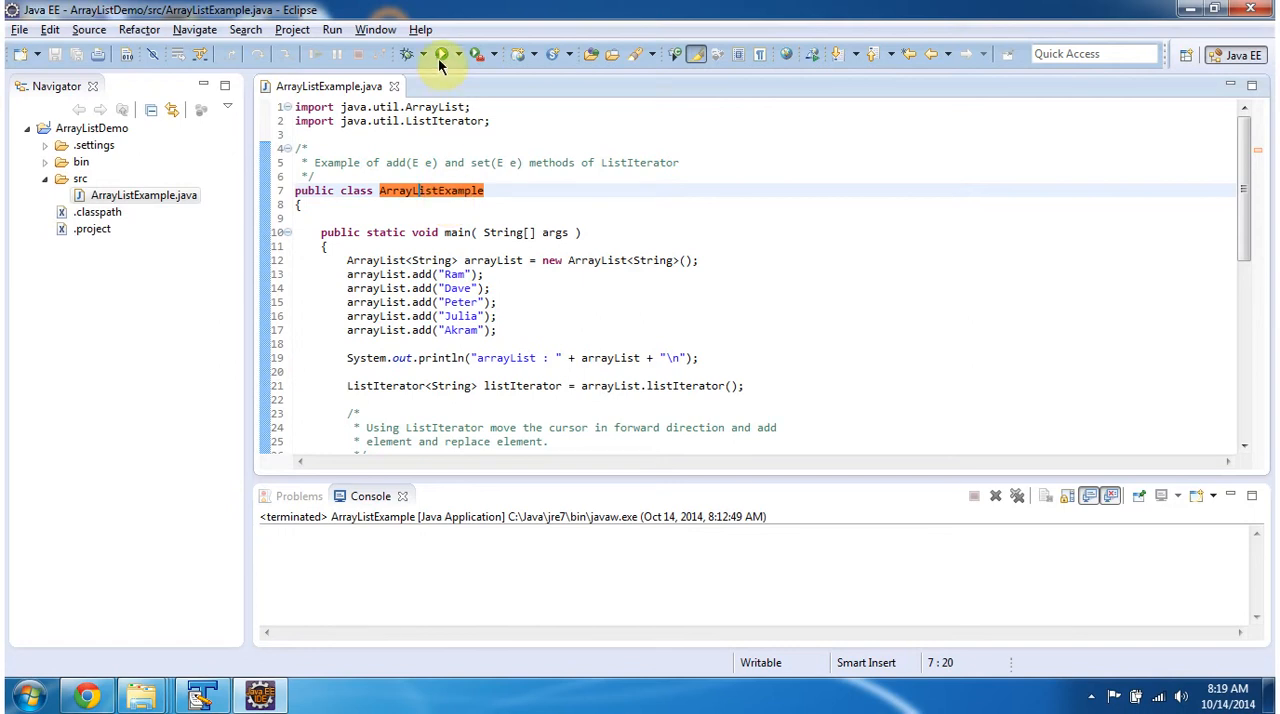
- Launch ArrayListExample from the toolbar so the console prints the updated name list
left_click(440, 54)
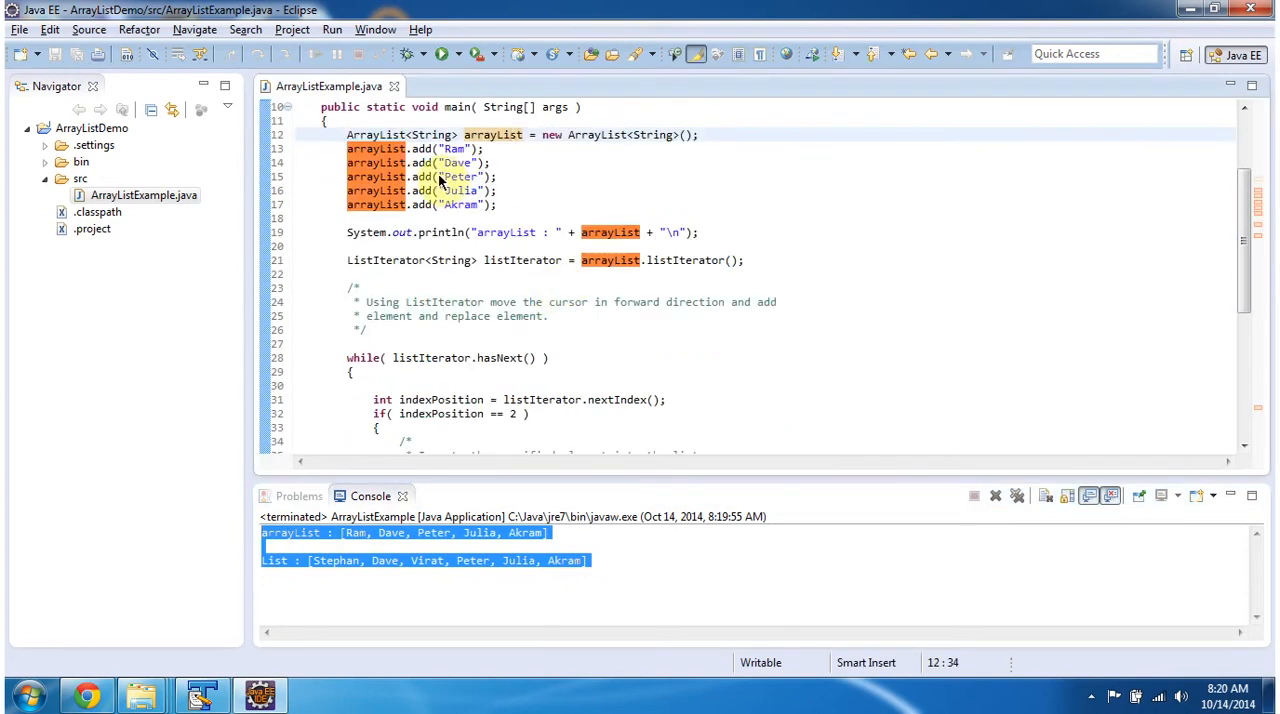
mouse_move(500, 204)
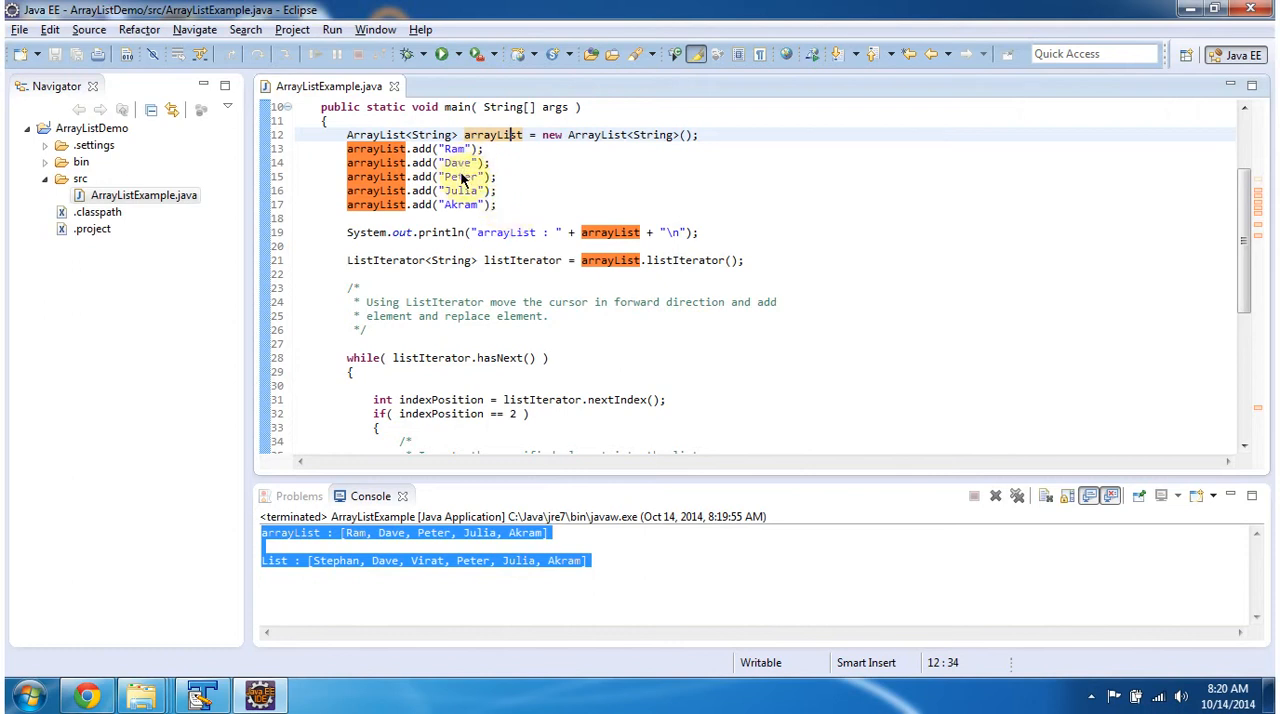
mouse_move(464, 216)
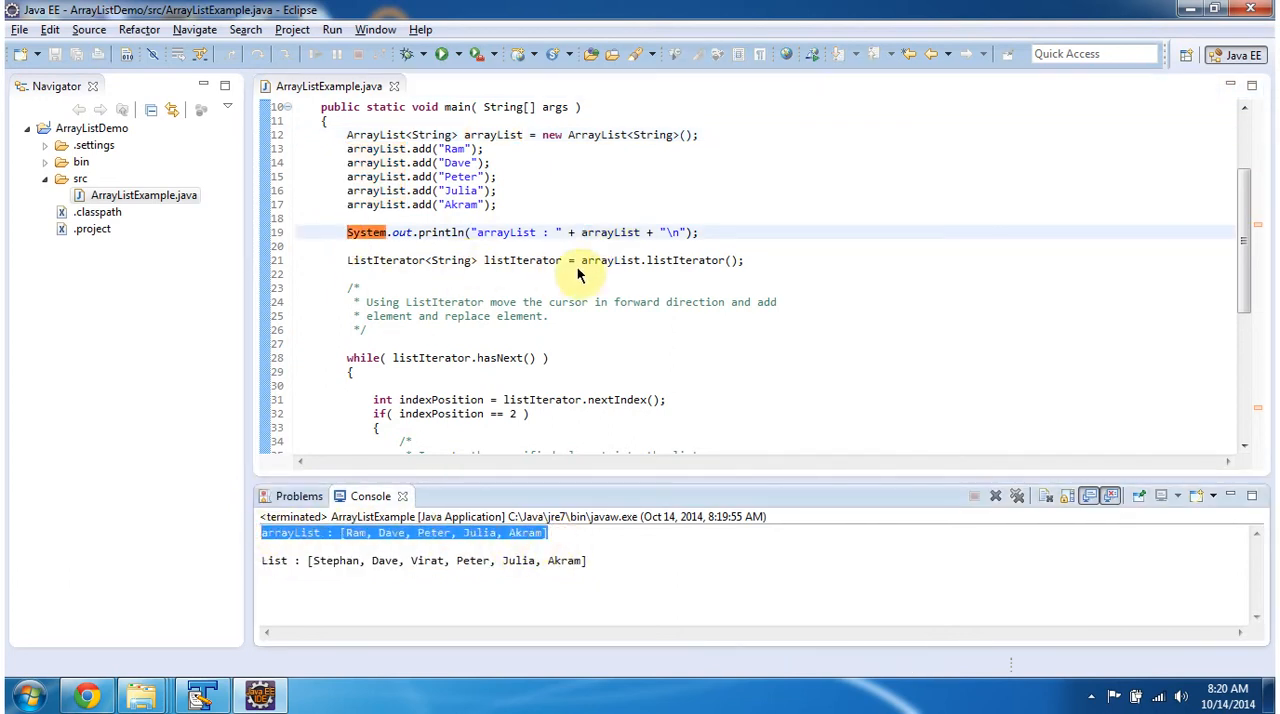
mouse_move(616, 270)
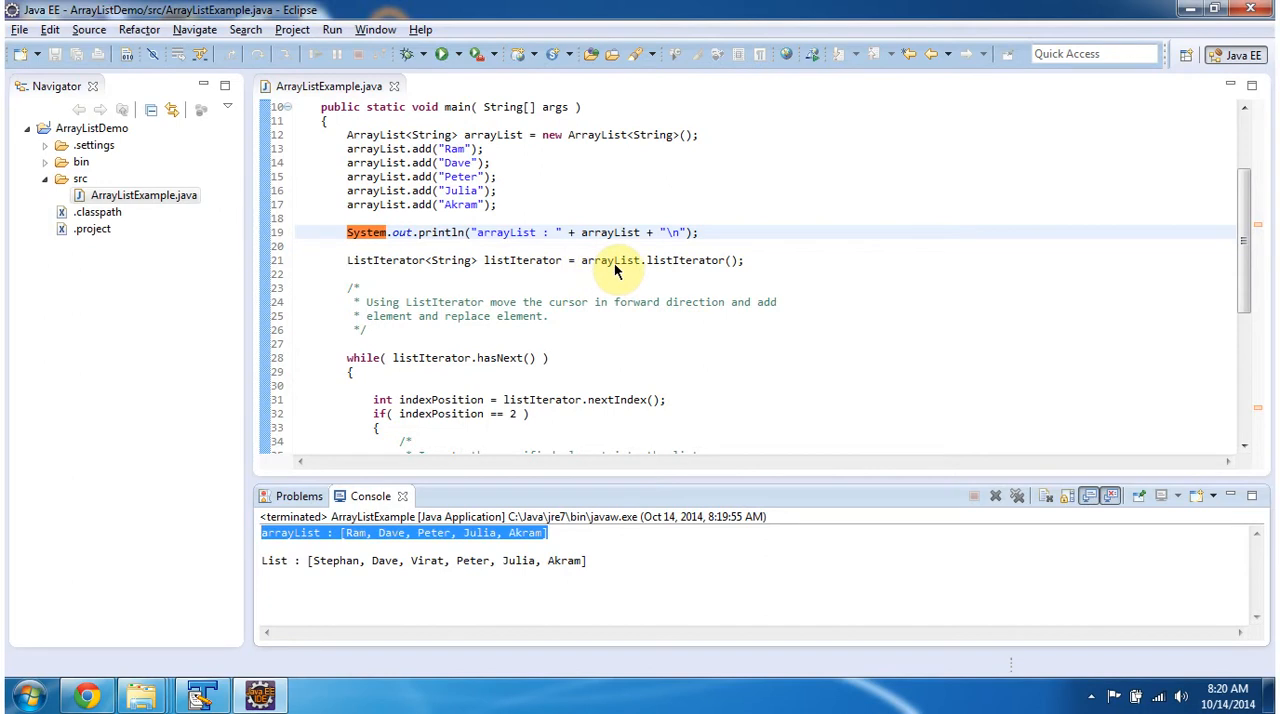
left_click(522, 260)
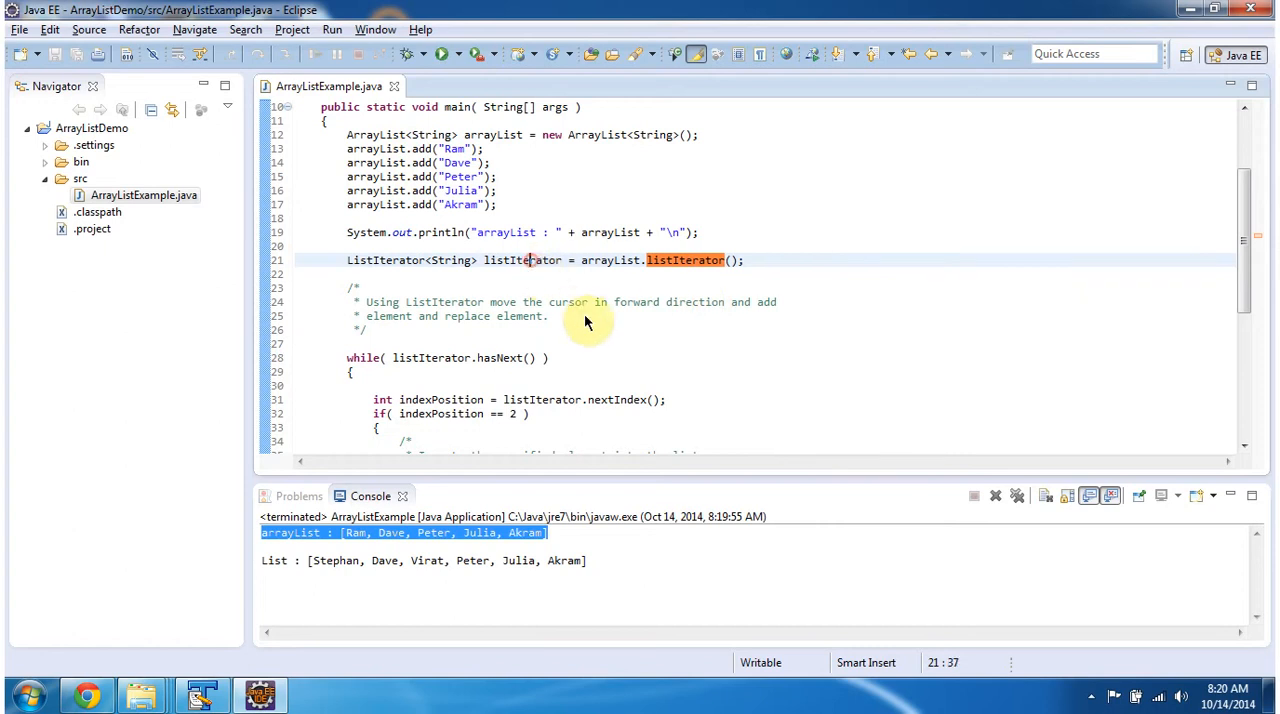
scroll("down", 3)
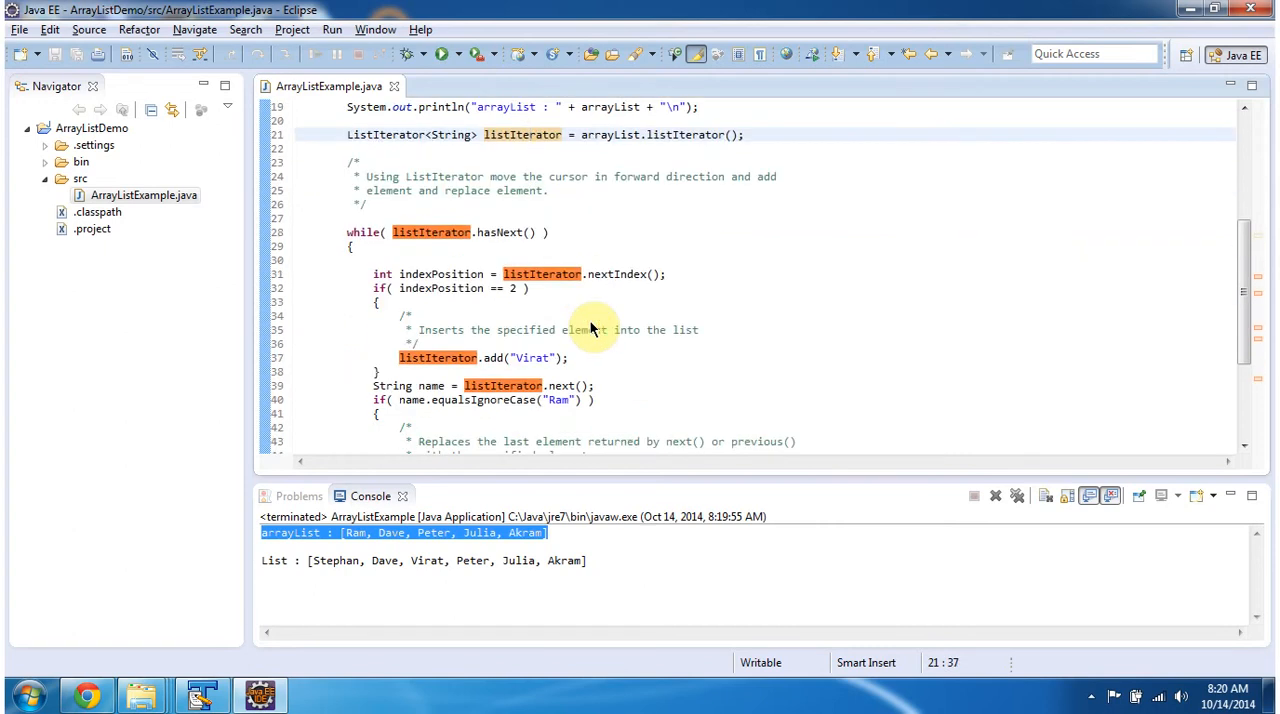
scroll("down", 3)
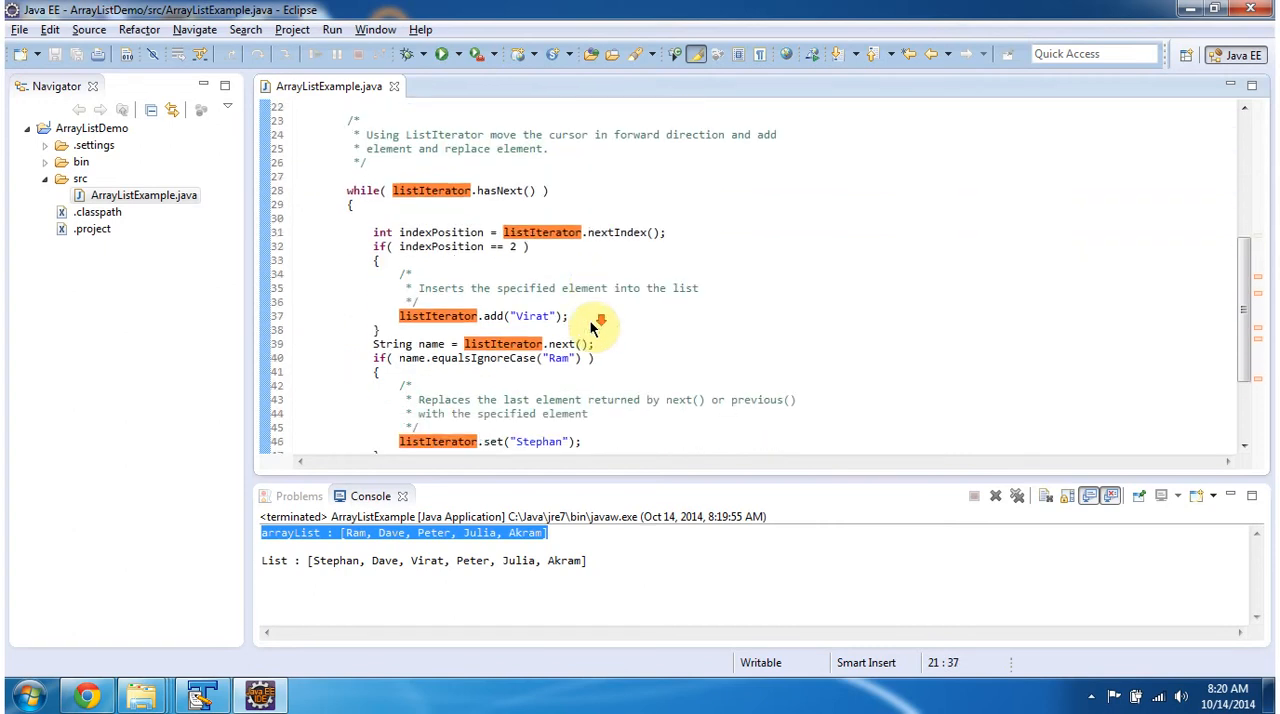
left_click(442, 246)
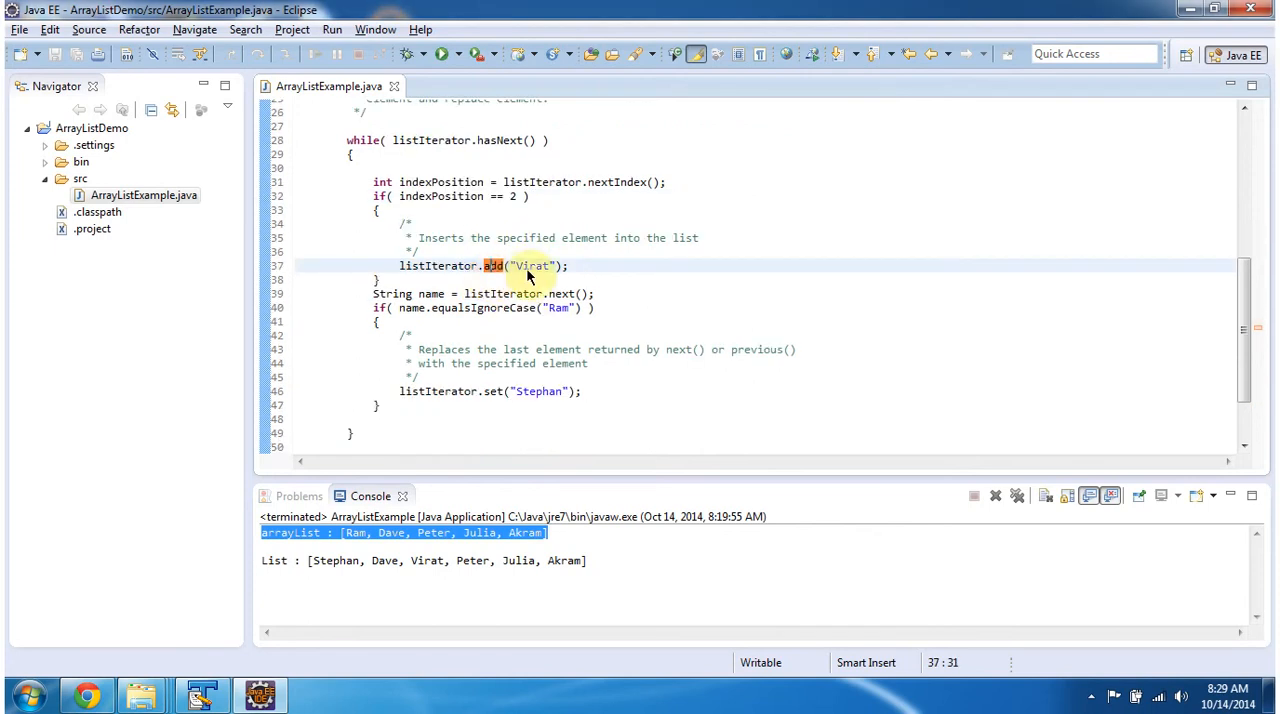
mouse_move(432, 292)
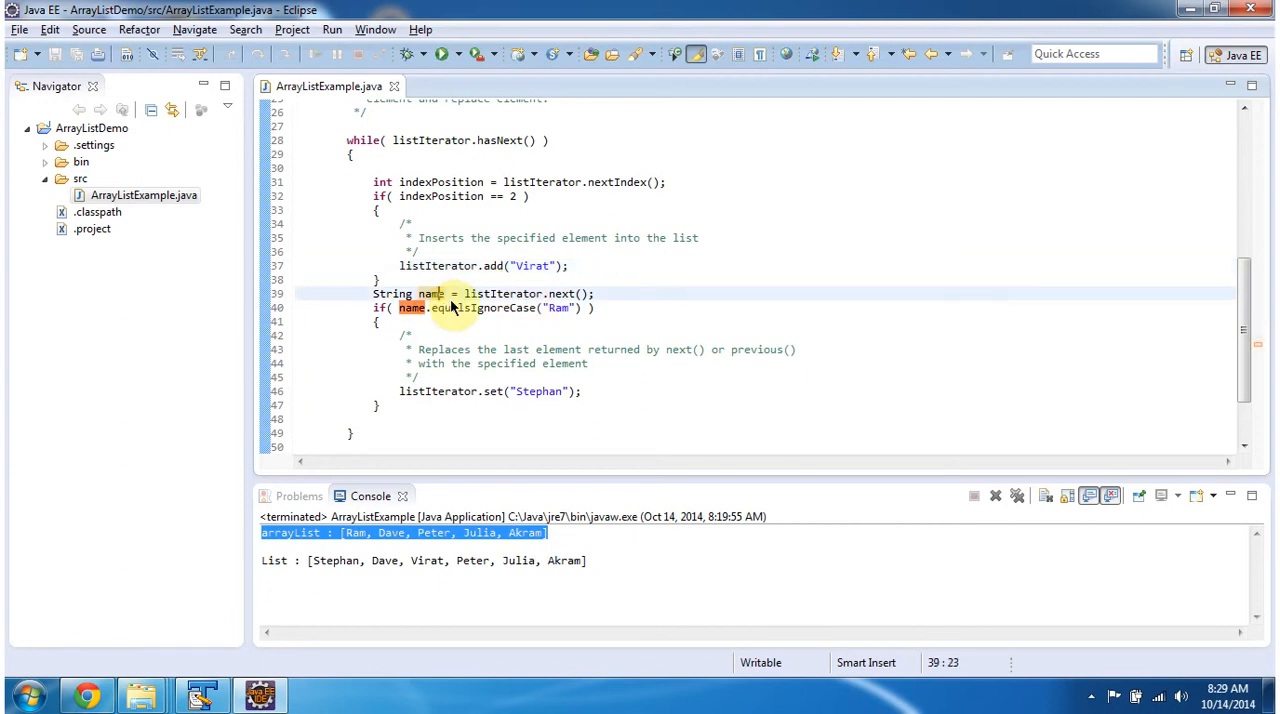
mouse_move(420, 320)
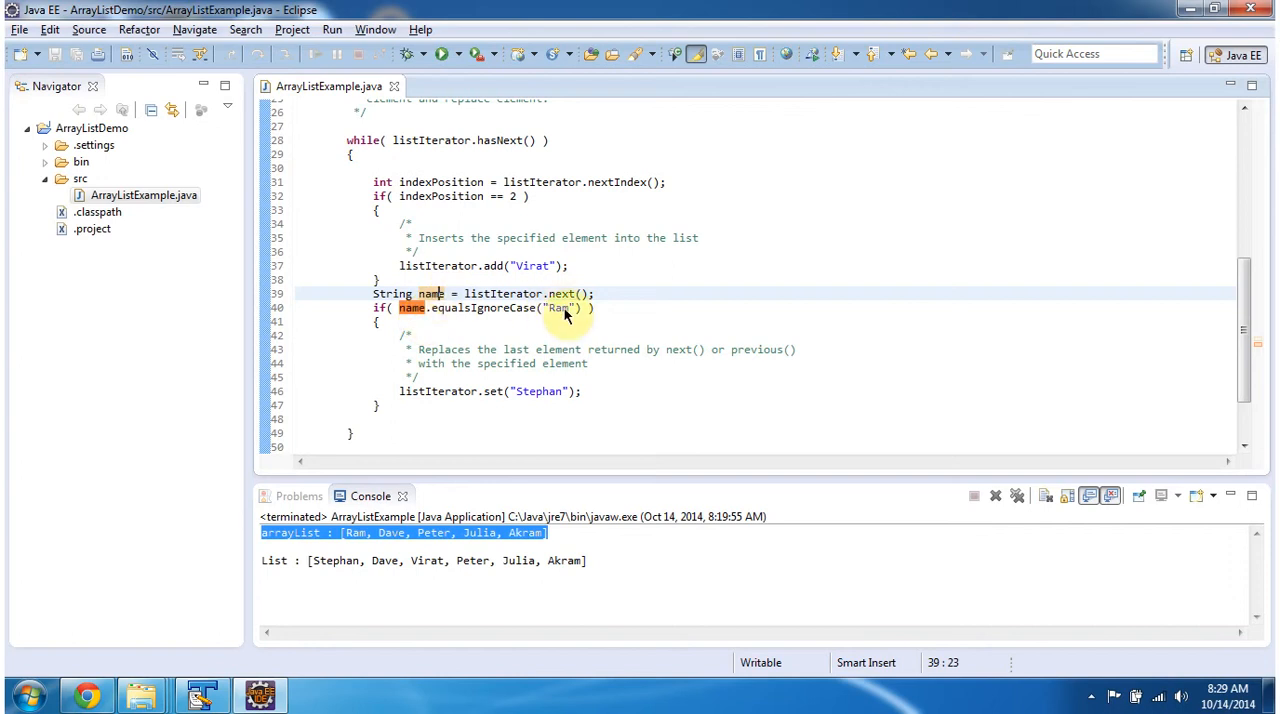
mouse_move(548, 394)
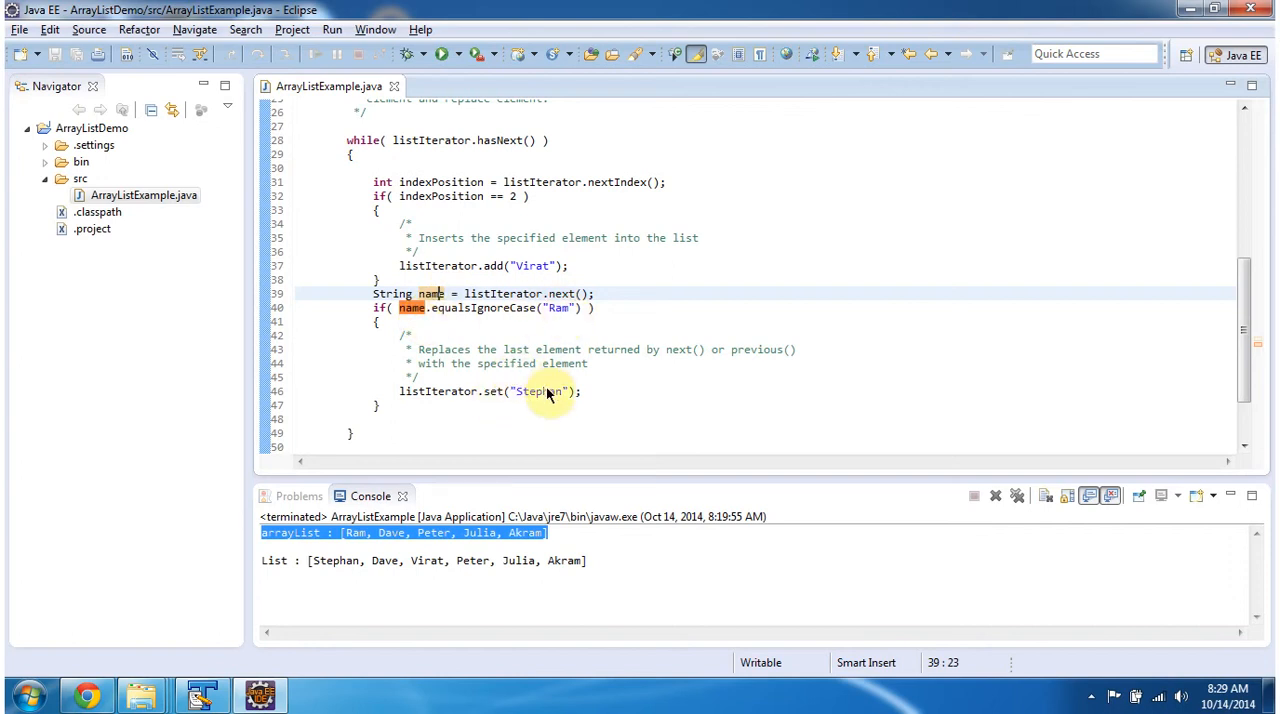
mouse_move(456, 404)
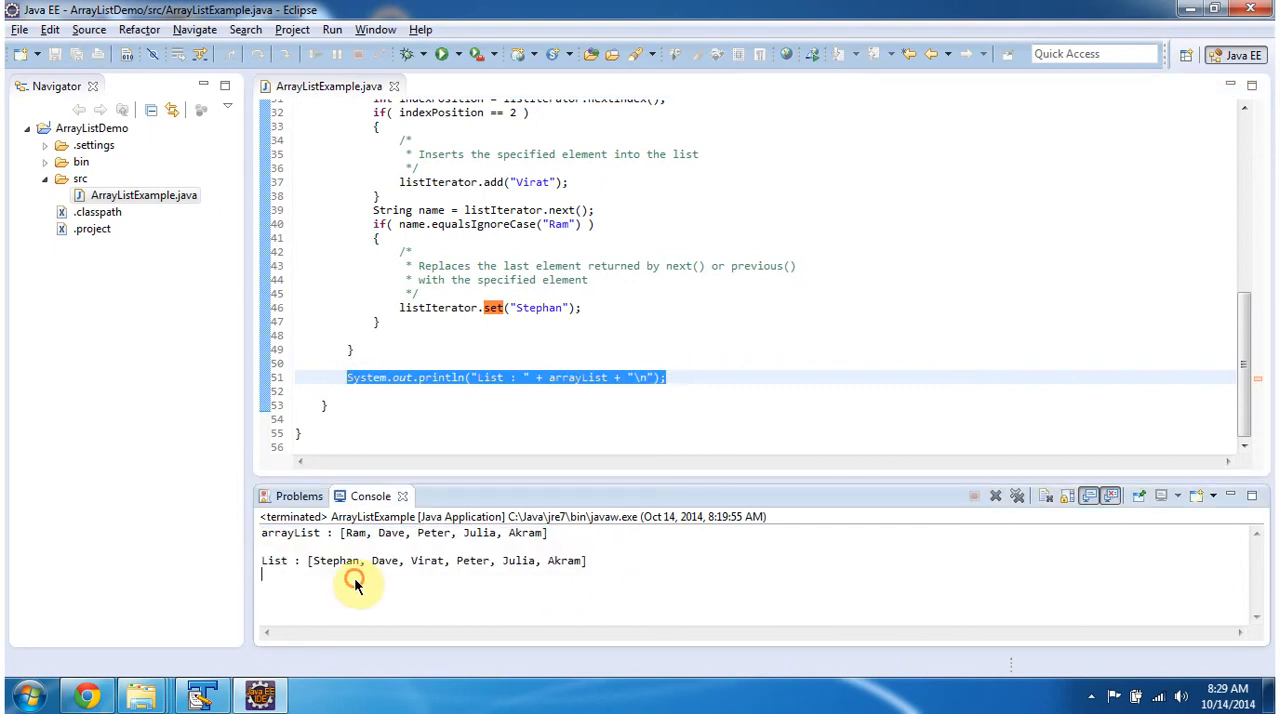
mouse_move(452, 564)
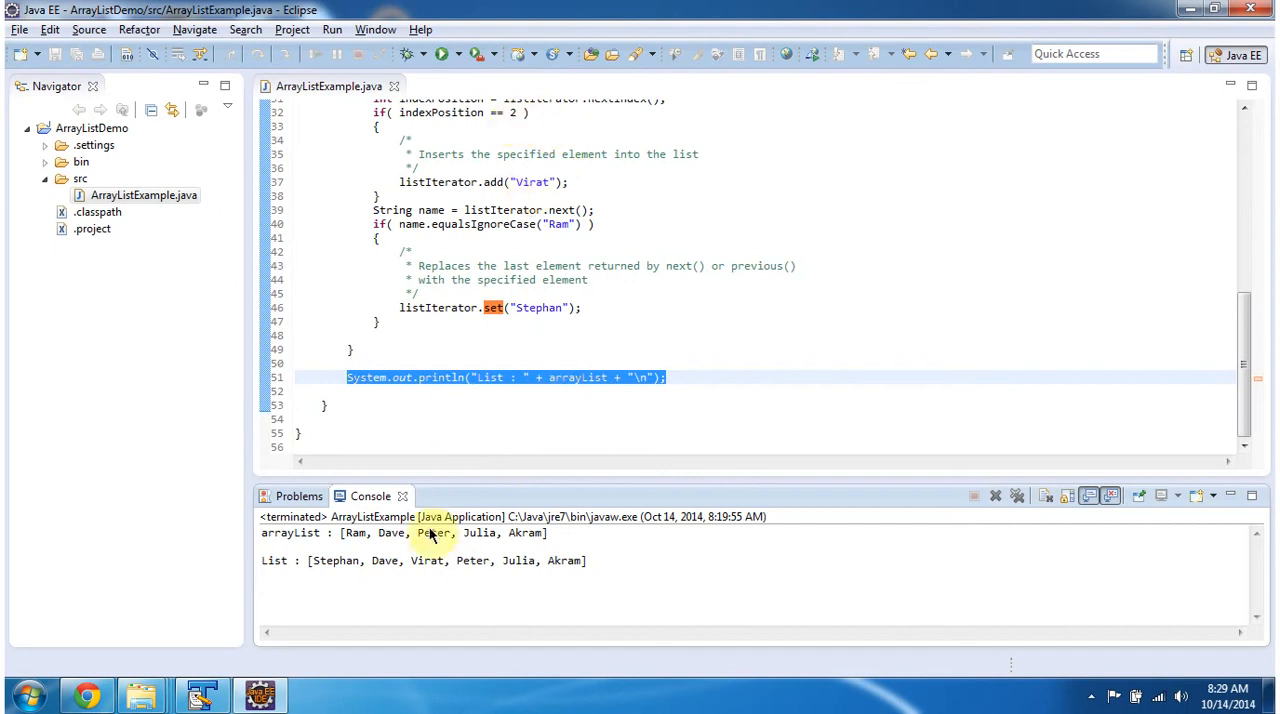
double_click(428, 560)
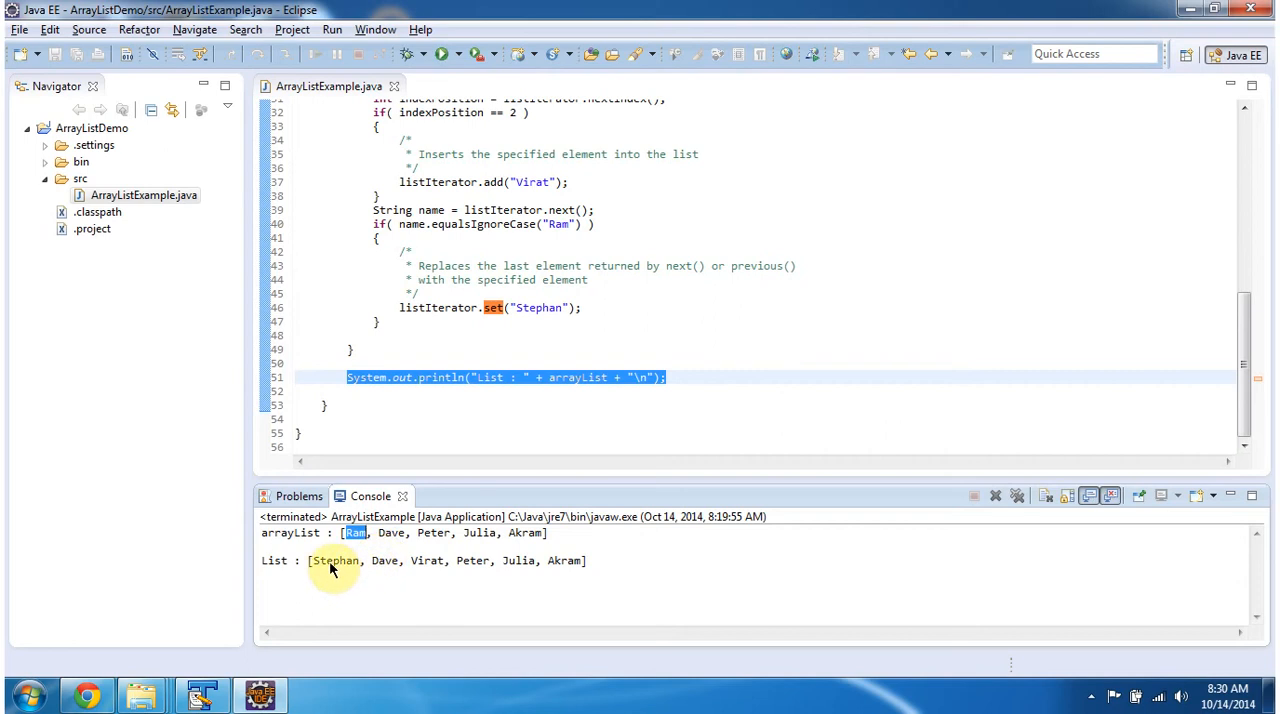
double_click(336, 560)
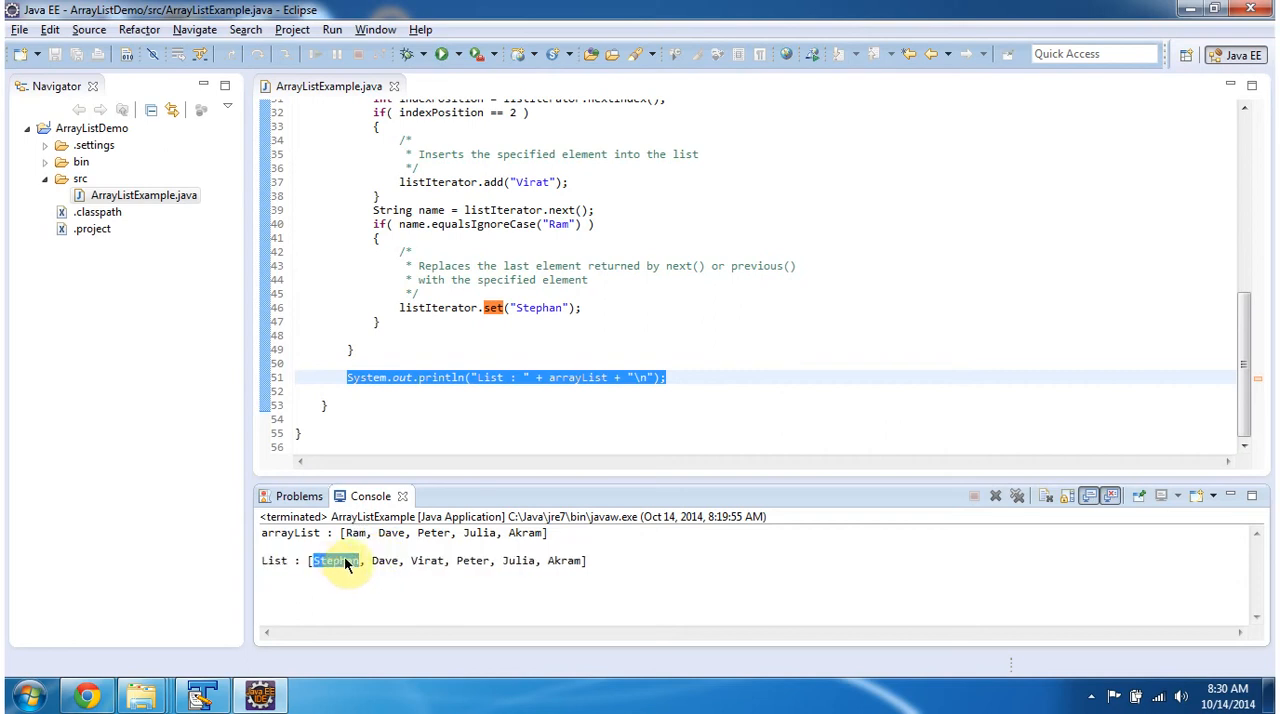